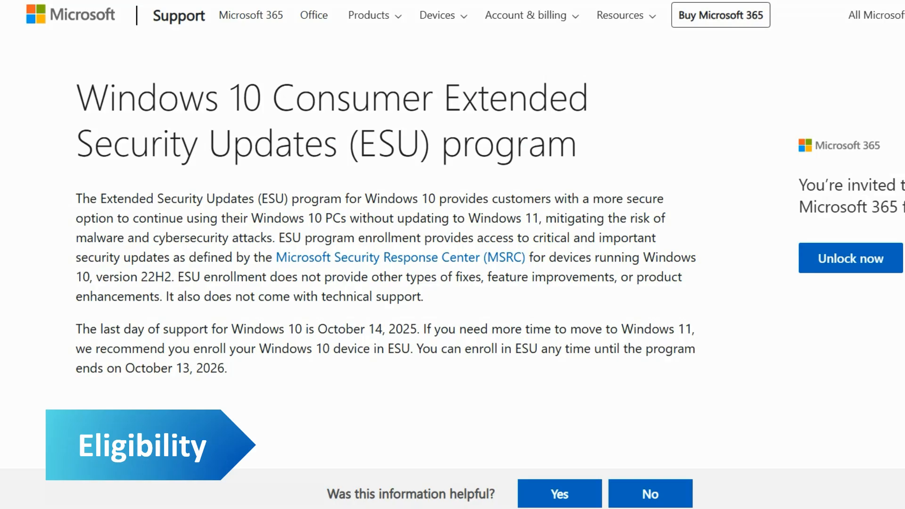
# - Scroll to the Prerequisites section and expand the commercial devices excluded from consumer ESU enrollment
pyautogui.scroll(-3)
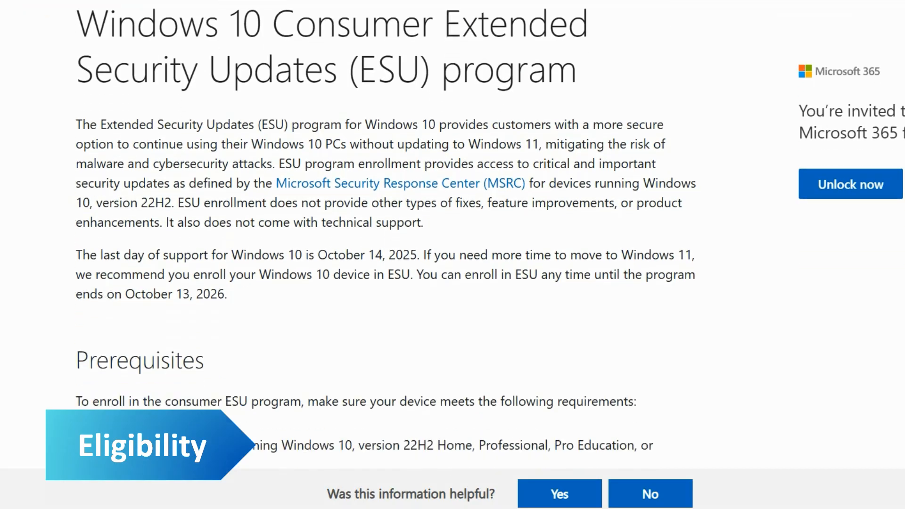
pyautogui.scroll(-3)
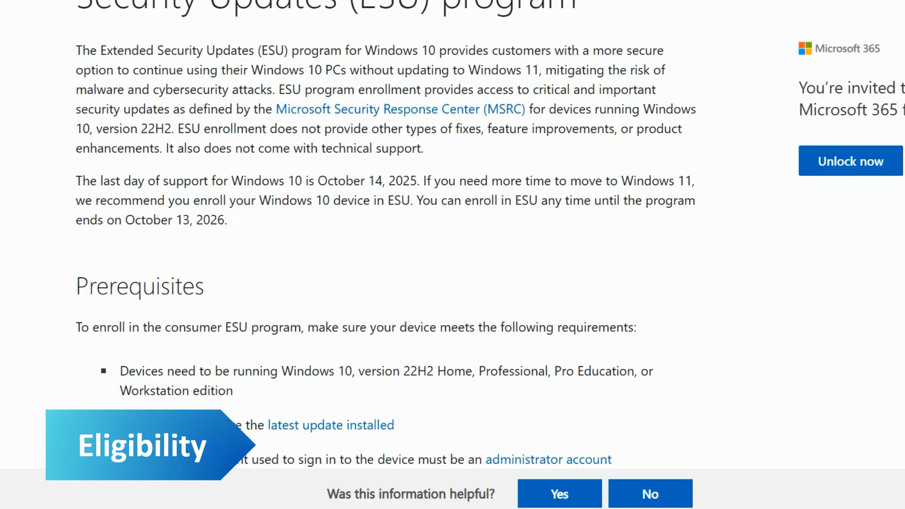
pyautogui.scroll(-3)
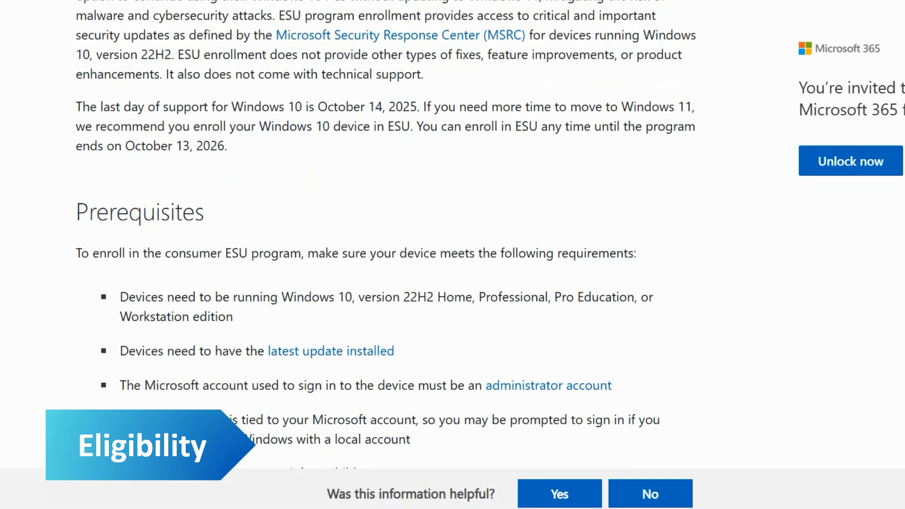
pyautogui.scroll(-3)
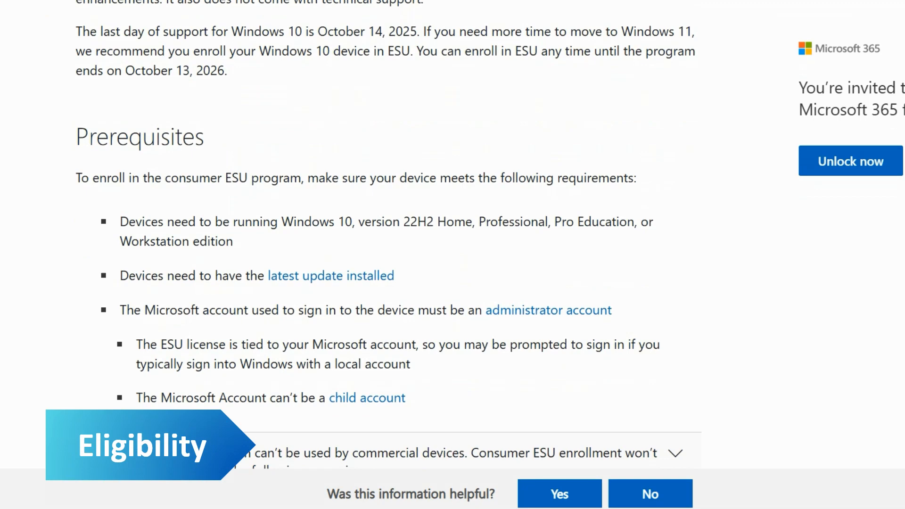
pyautogui.scroll(-3)
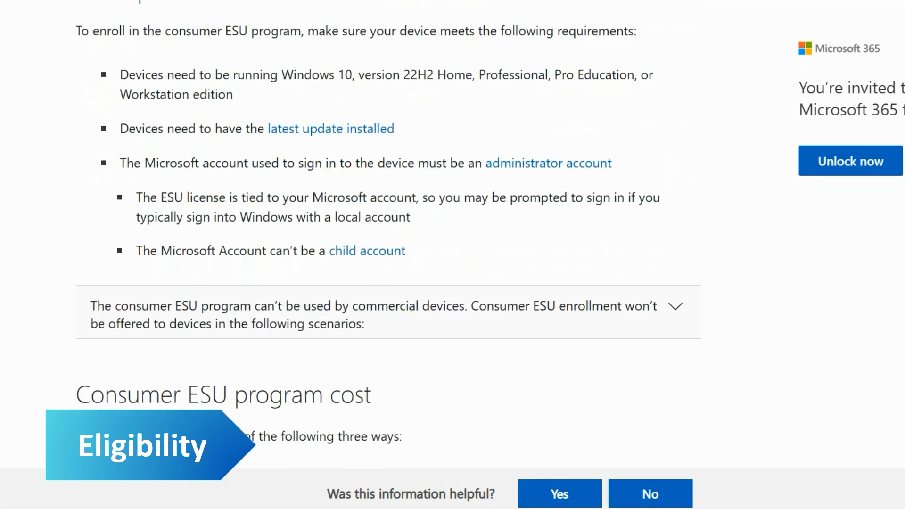
pyautogui.click(675, 305)
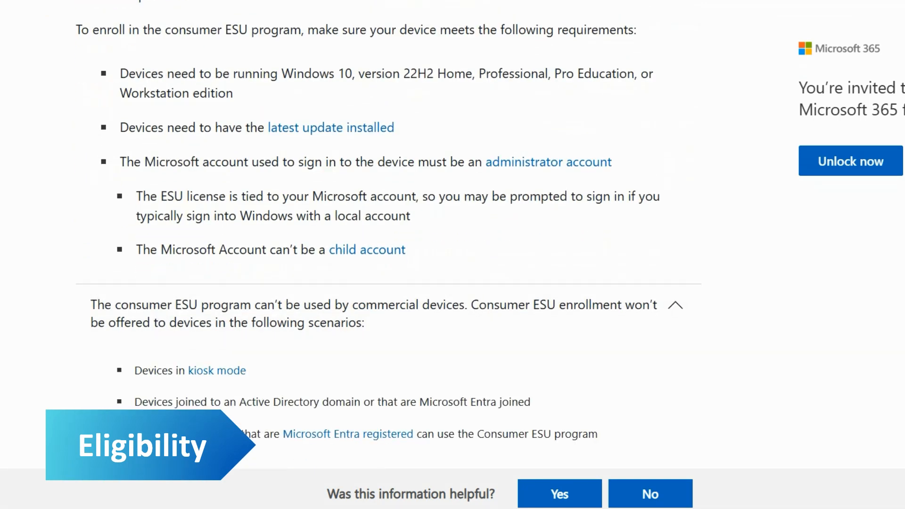
pyautogui.scroll(-3)
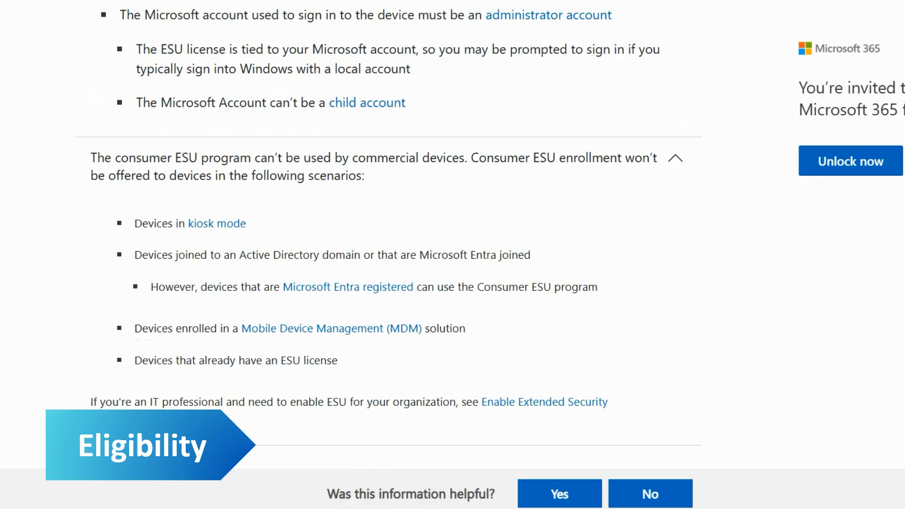
pyautogui.scroll(-3)
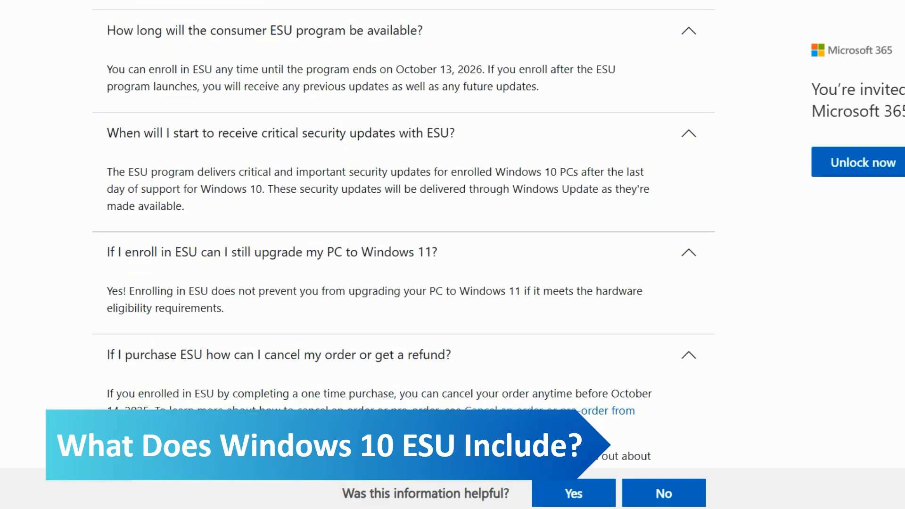
# - Scroll through the expanded refund and cancellation FAQ answer to its end
pyautogui.scroll(-3)
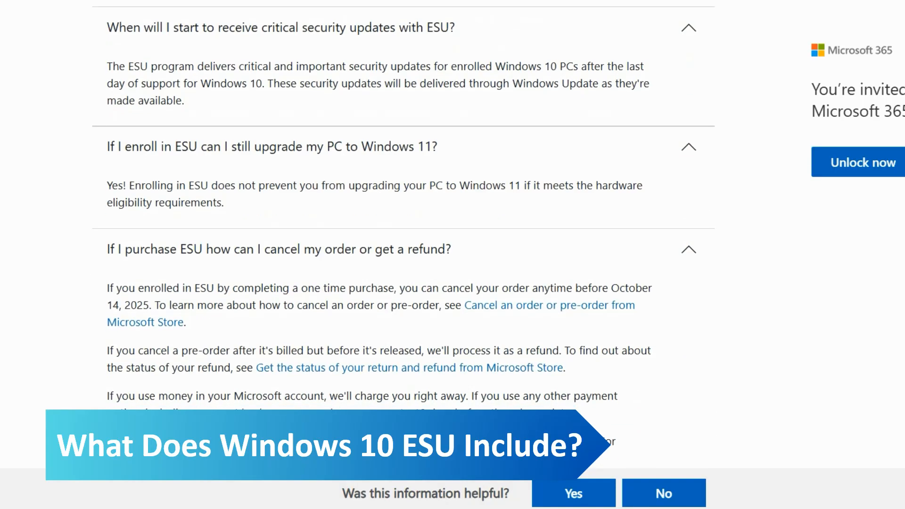
pyautogui.scroll(-3)
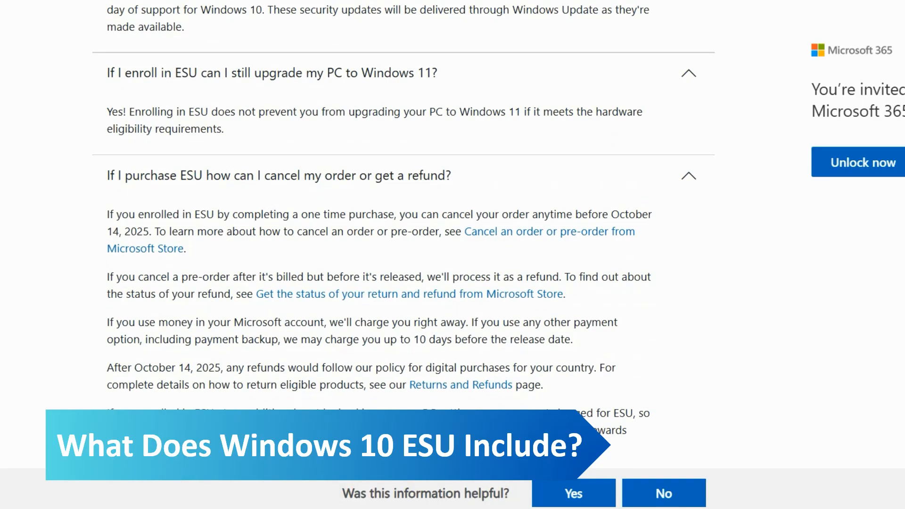
pyautogui.scroll(-3)
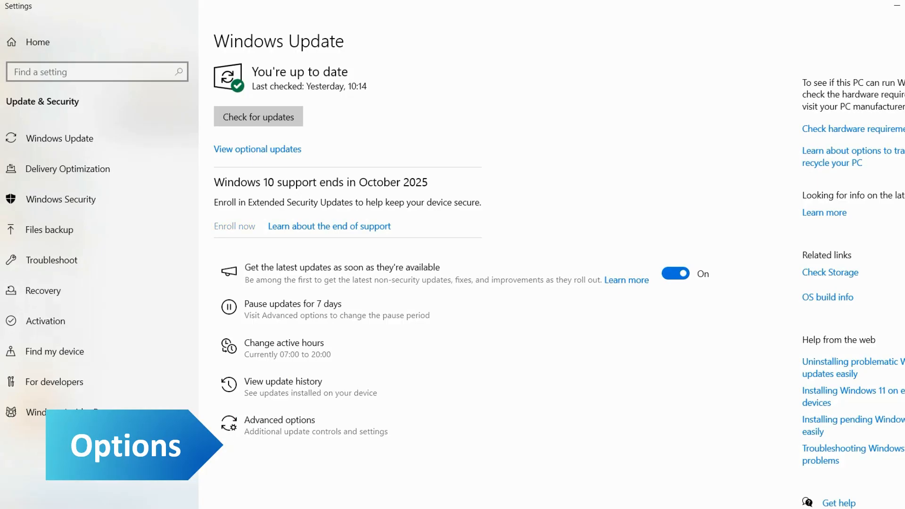
# - Complete the Enroll now flow so the PC is enrolled in ESU through October 13, 2026
pyautogui.click(235, 225)
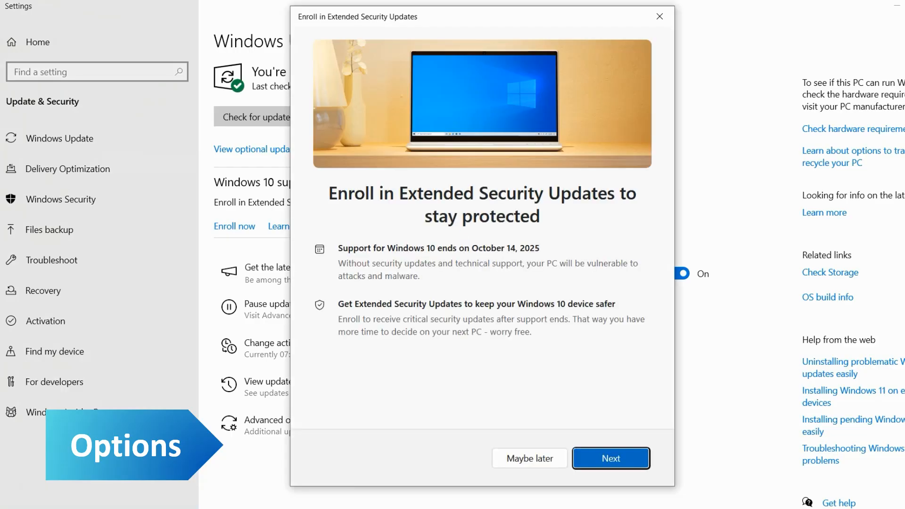
pyautogui.click(611, 459)
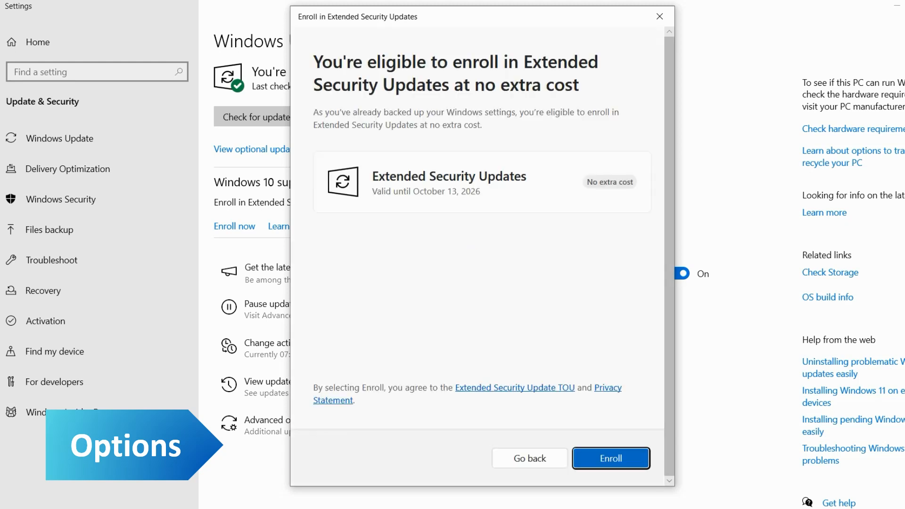
pyautogui.click(609, 458)
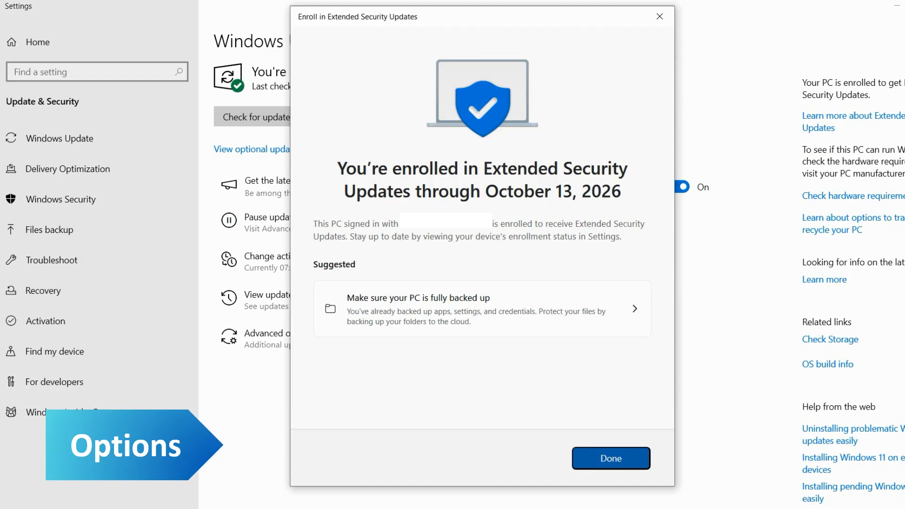
pyautogui.click(611, 458)
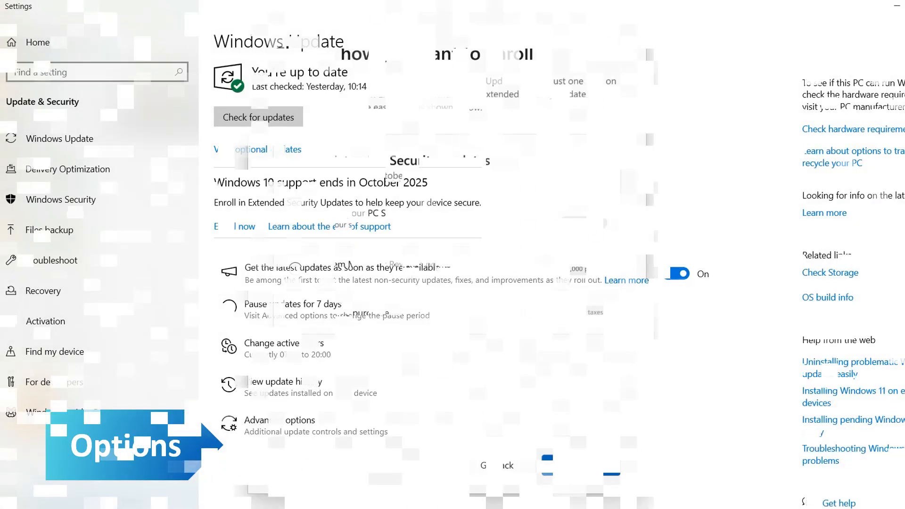
# - Run Check for updates on the now-enrolled Windows Update page
pyautogui.click(233, 225)
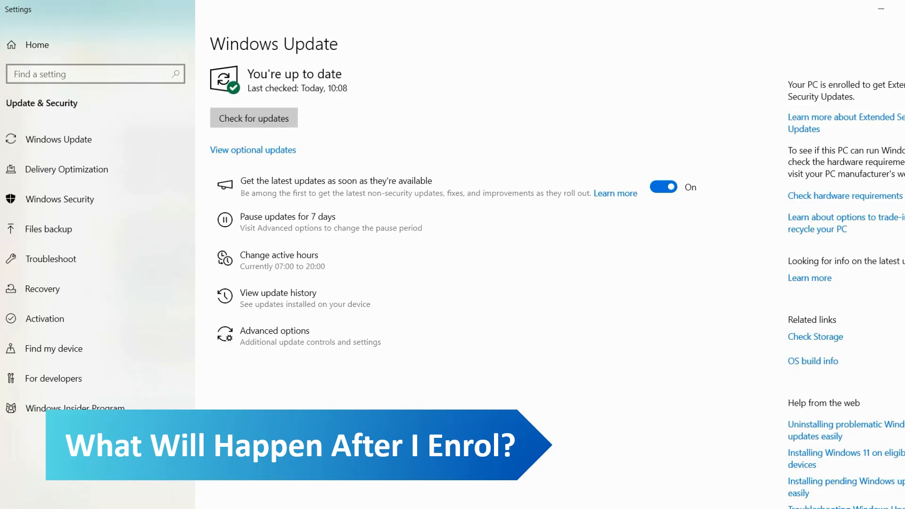
pyautogui.click(253, 118)
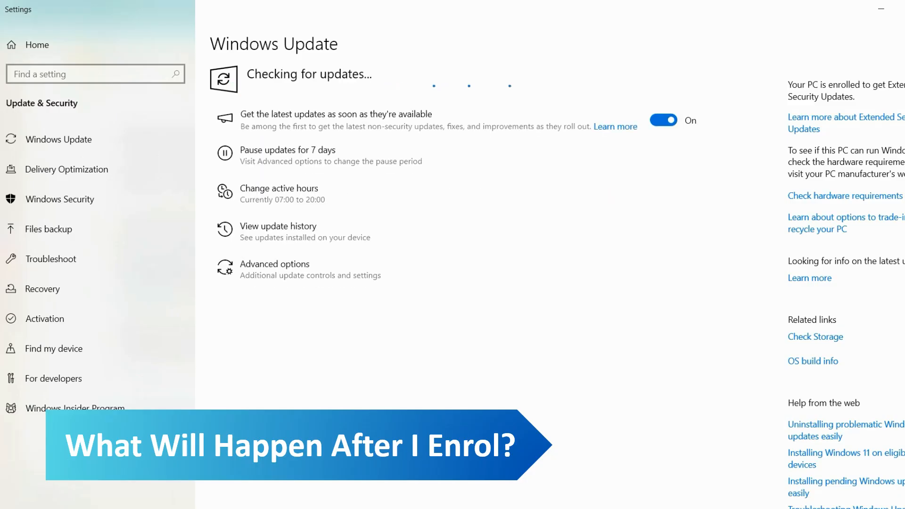